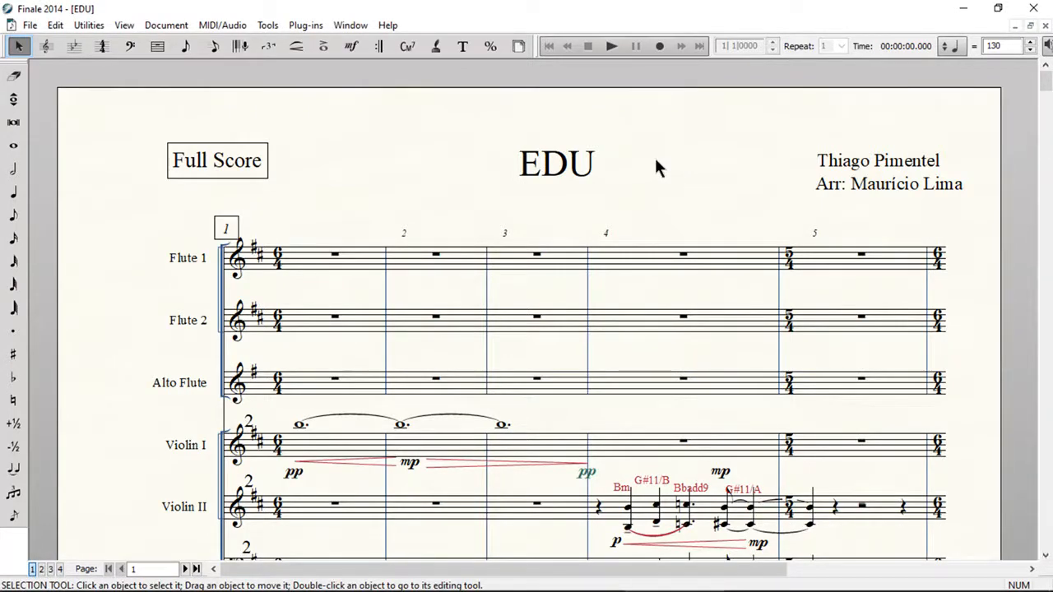
mouse_move(612, 46)
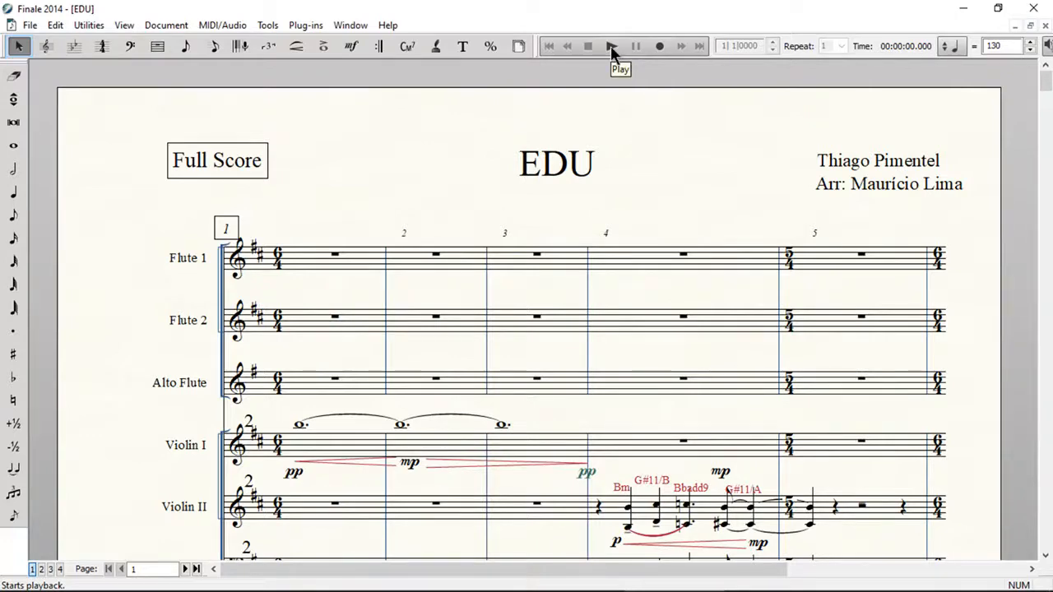
mouse_move(612, 51)
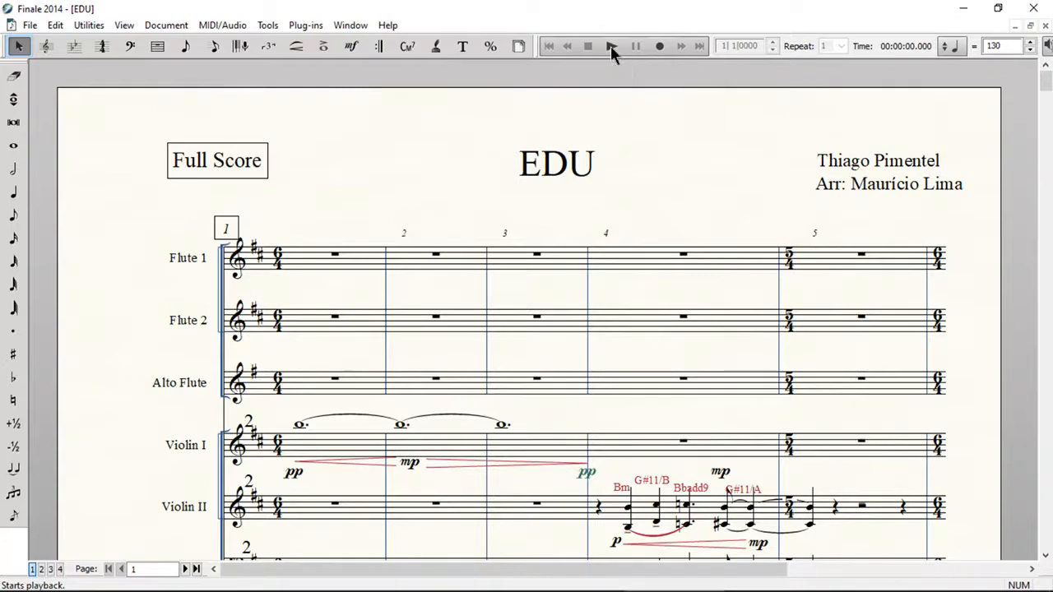
mouse_move(612, 51)
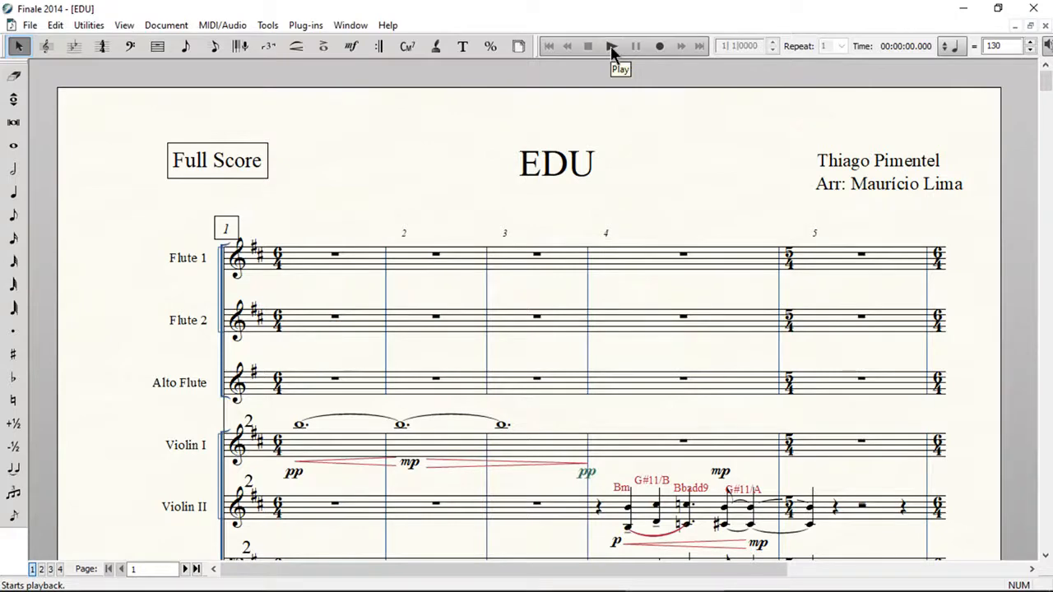
- Start playback of EDU from measure 1 via the Playback Controls Play button
left_click(613, 47)
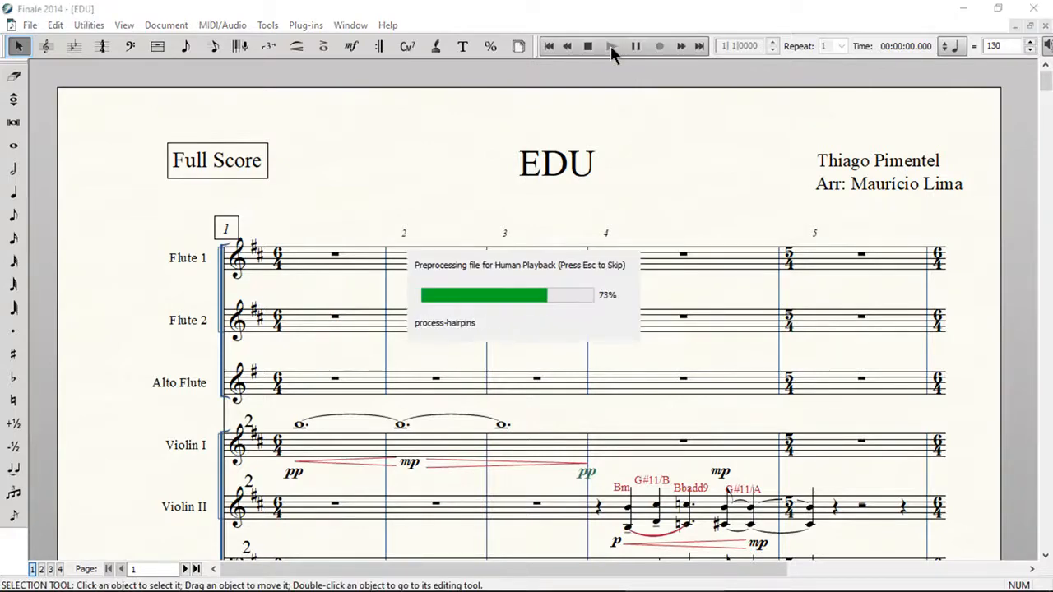
left_click(613, 47)
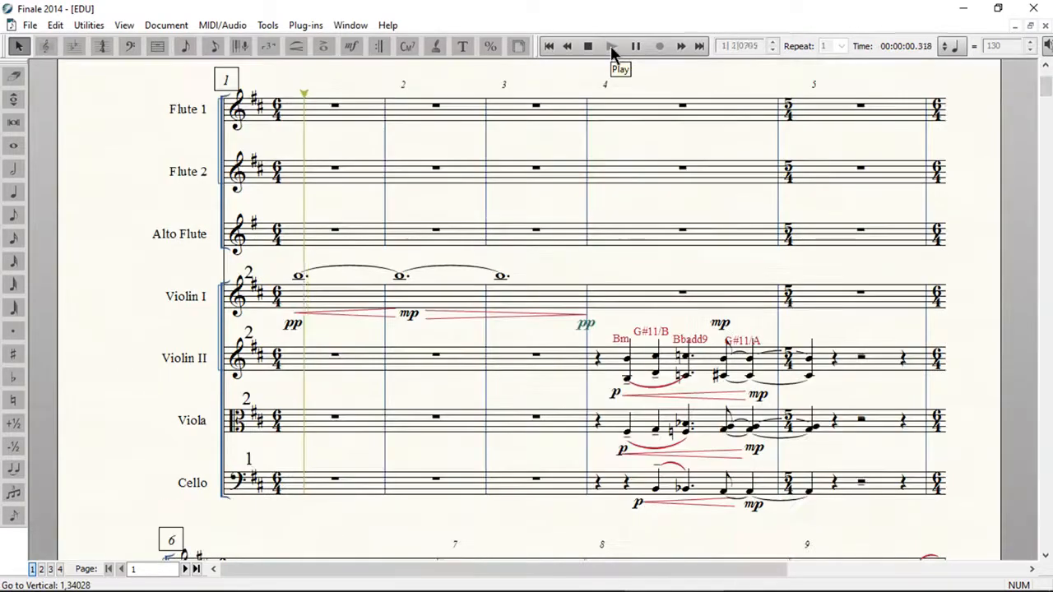
- Keep playback running as the score scrolls to measures 19–22 on page 3
left_click(612, 46)
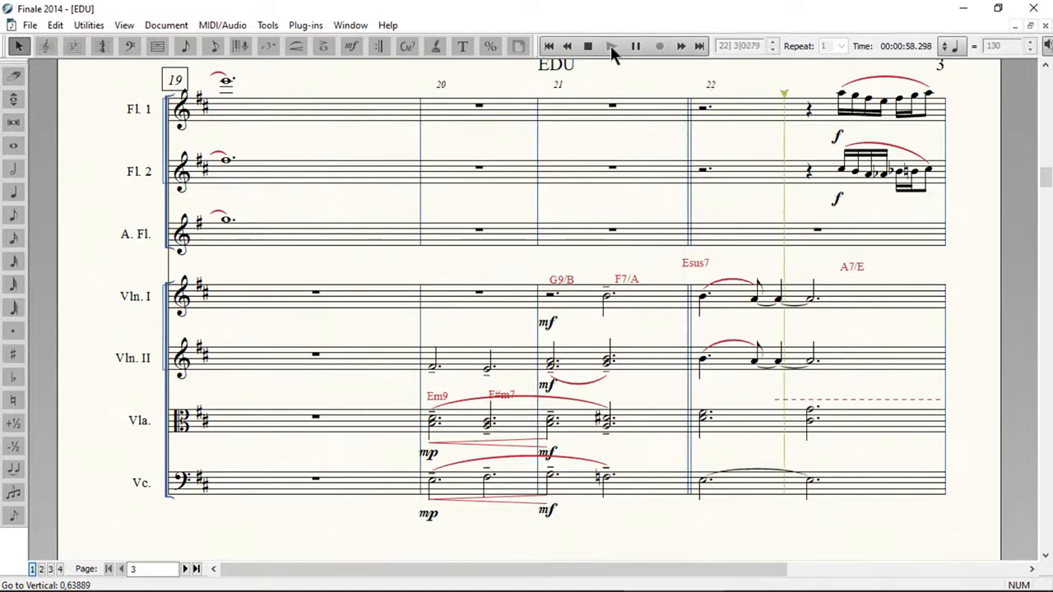
- Let playback continue until it reaches measures 76–79 on page 8
left_click(612, 46)
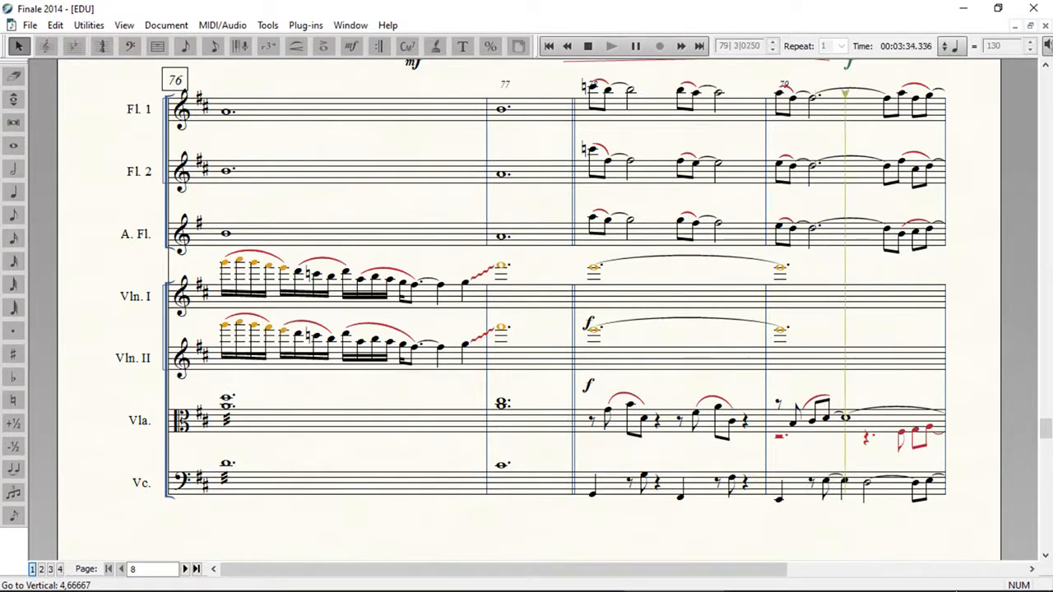
- Scroll the score down to follow playback into measures 80–84 on page 9
scroll("down", 3)
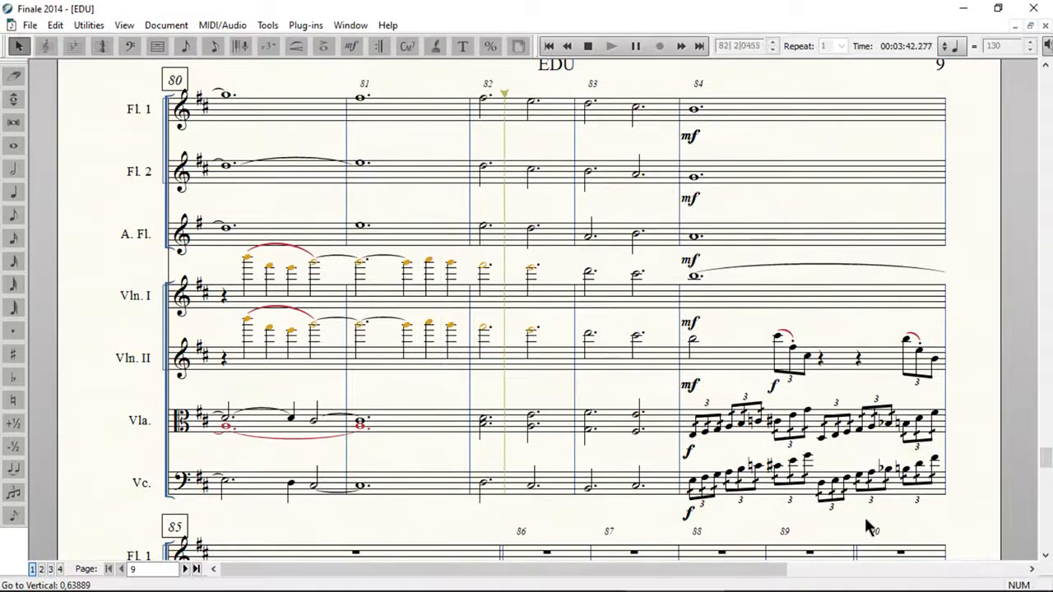